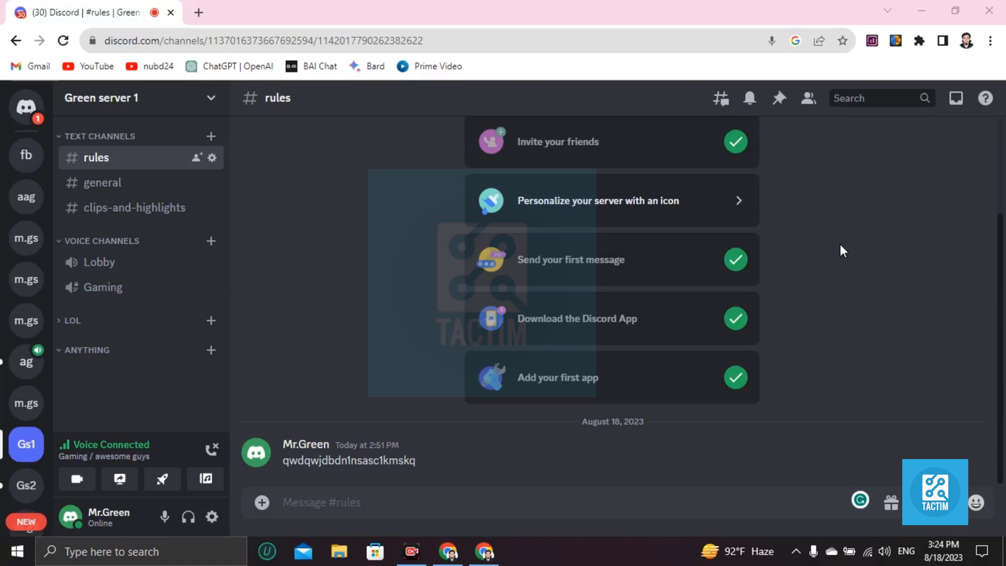
pyautogui.moveTo(689, 477)
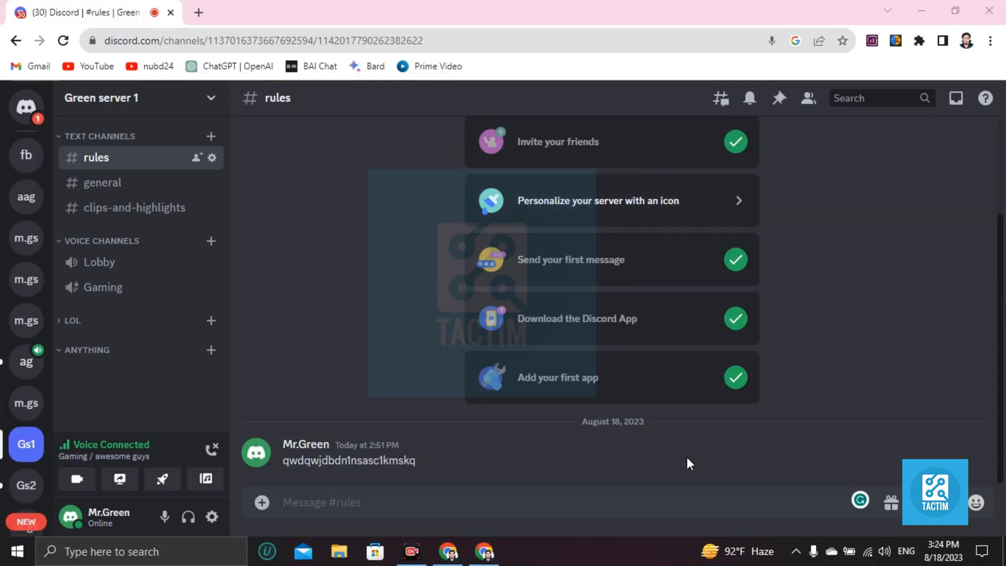
pyautogui.moveTo(348, 365)
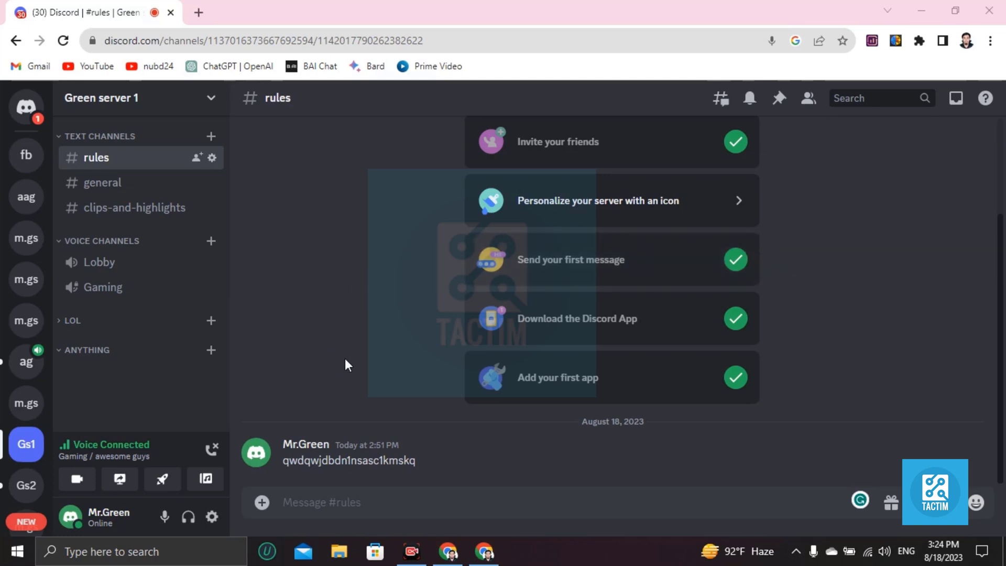
pyautogui.moveTo(271, 409)
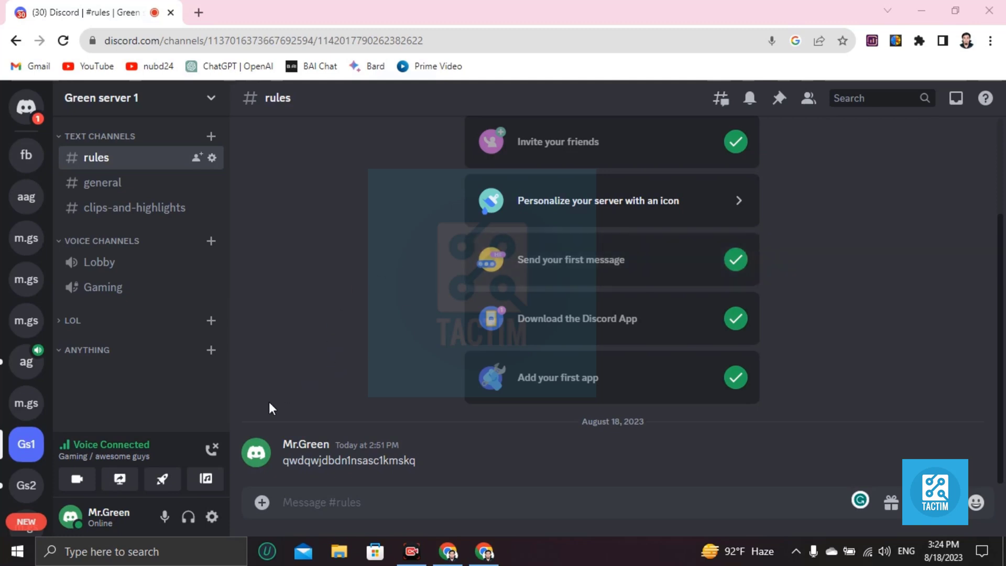
pyautogui.moveTo(26, 402)
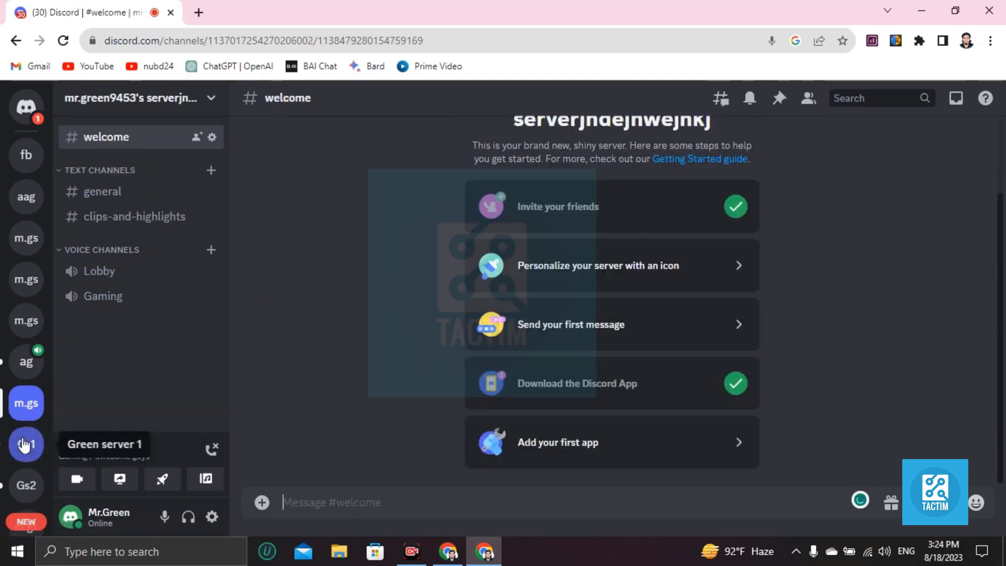
# Step: On Green server 1, cancel the Gaming channel switch and join the Lobby voice channel
pyautogui.click(25, 444)
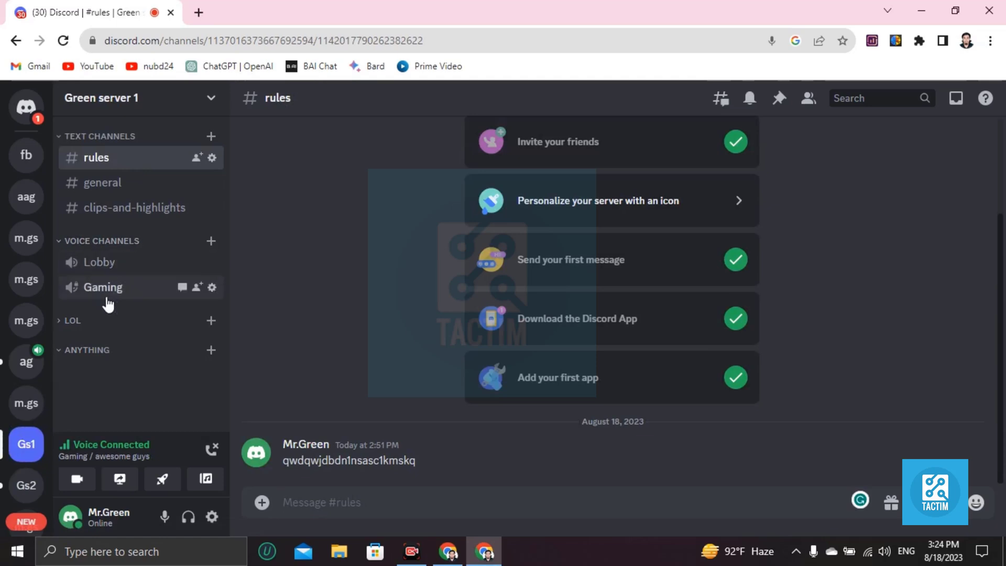
pyautogui.moveTo(101, 308)
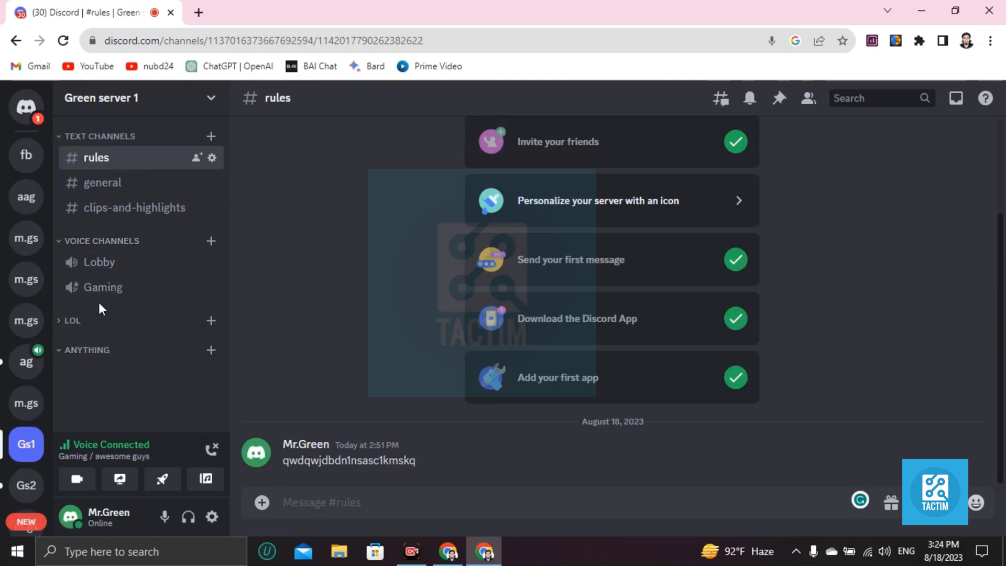
pyautogui.click(102, 286)
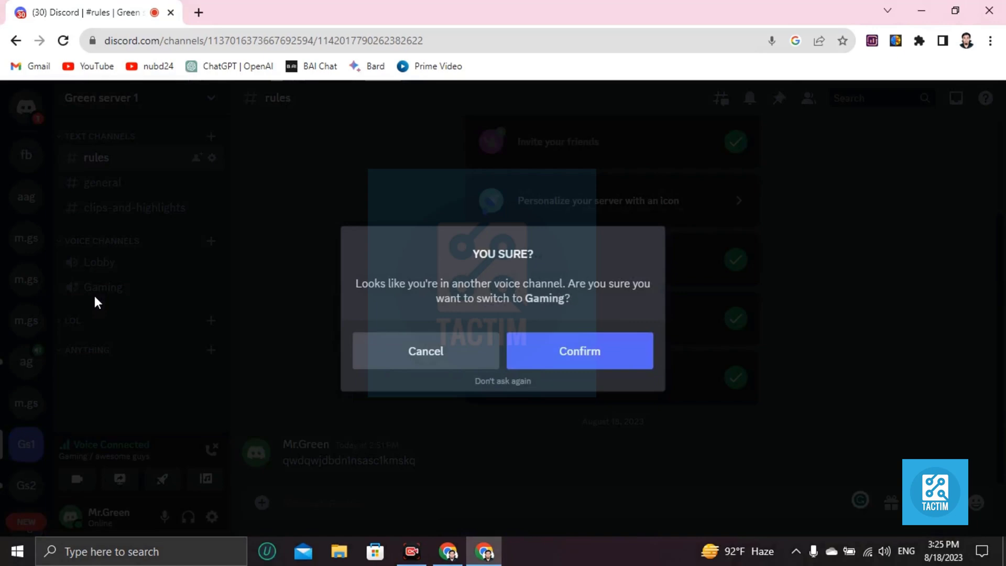
pyautogui.click(580, 351)
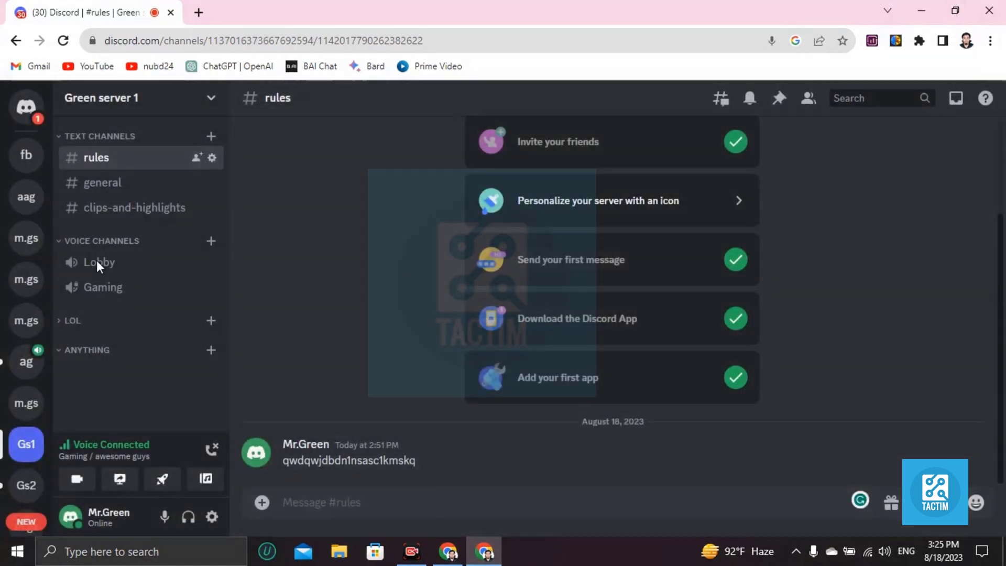
pyautogui.click(99, 262)
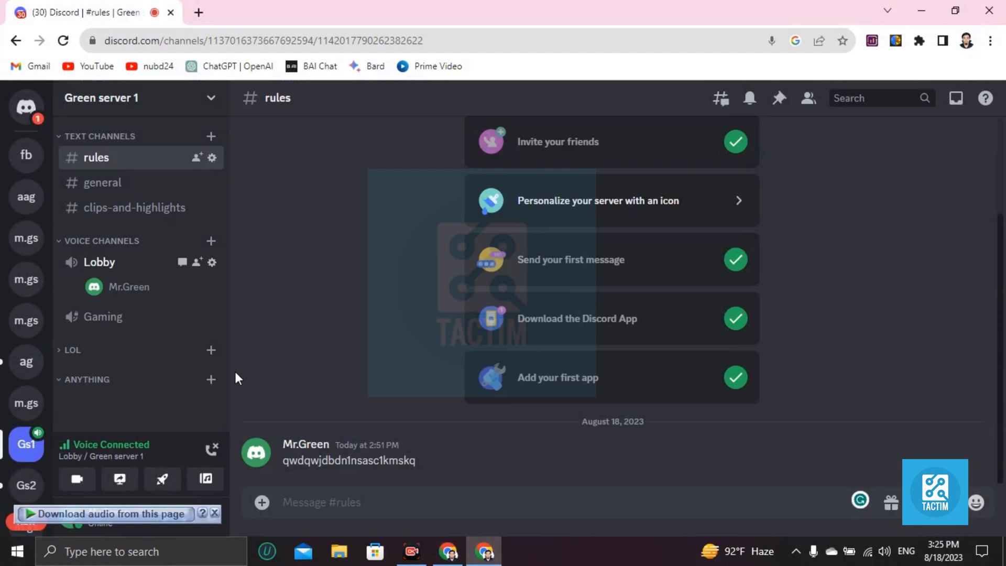
pyautogui.moveTo(117, 286)
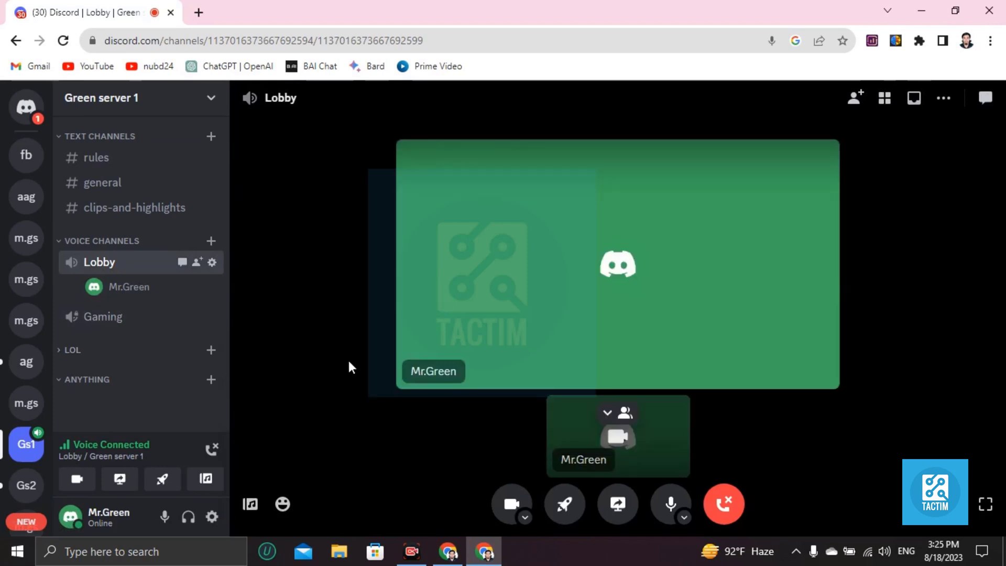
pyautogui.click(564, 504)
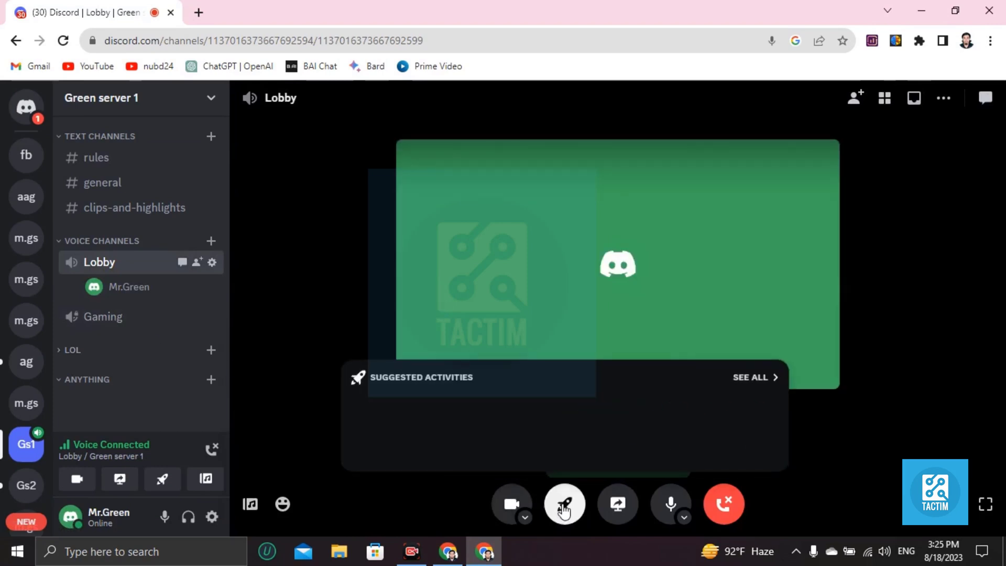
pyautogui.moveTo(617, 504)
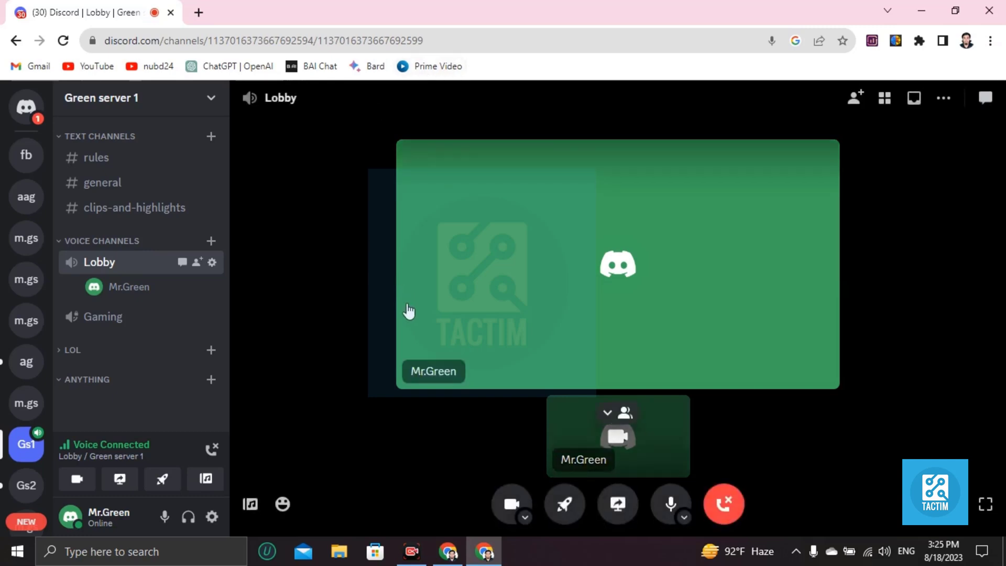
pyautogui.moveTo(601, 376)
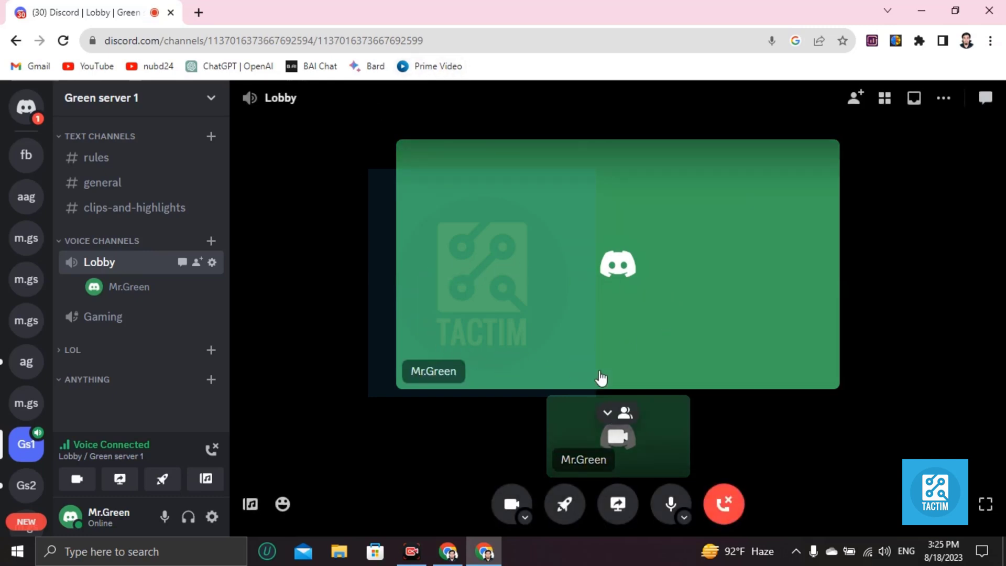
pyautogui.moveTo(556, 273)
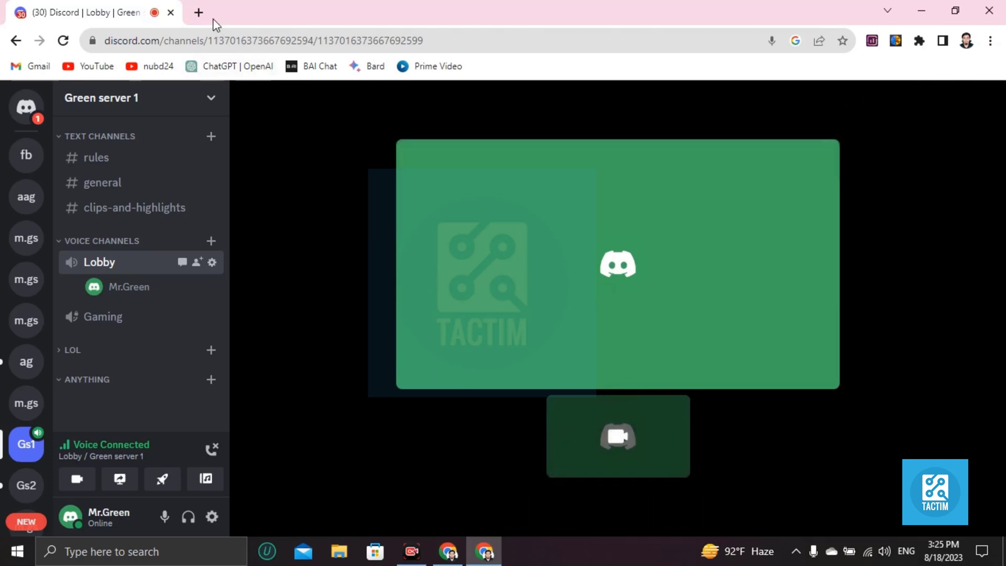
# Step: Open The Devil's Hour on Prime Video in a new tab, then return to Discord
pyautogui.click(197, 11)
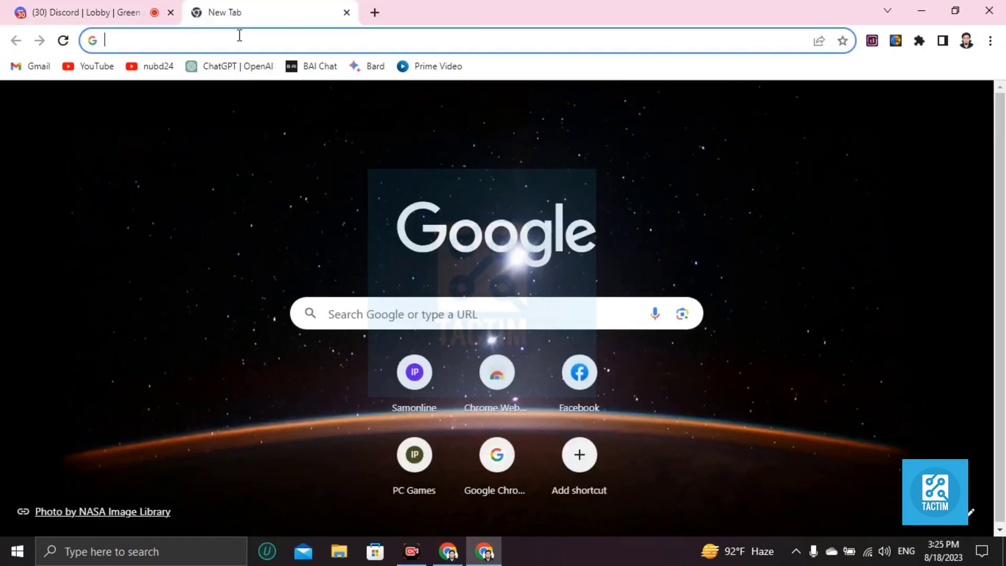
pyautogui.click(437, 66)
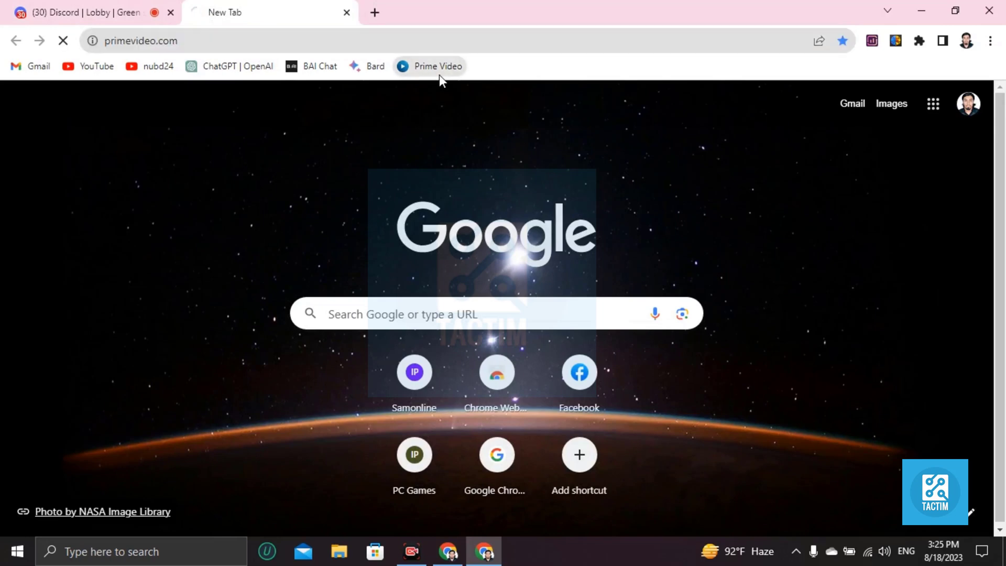
pyautogui.click(436, 66)
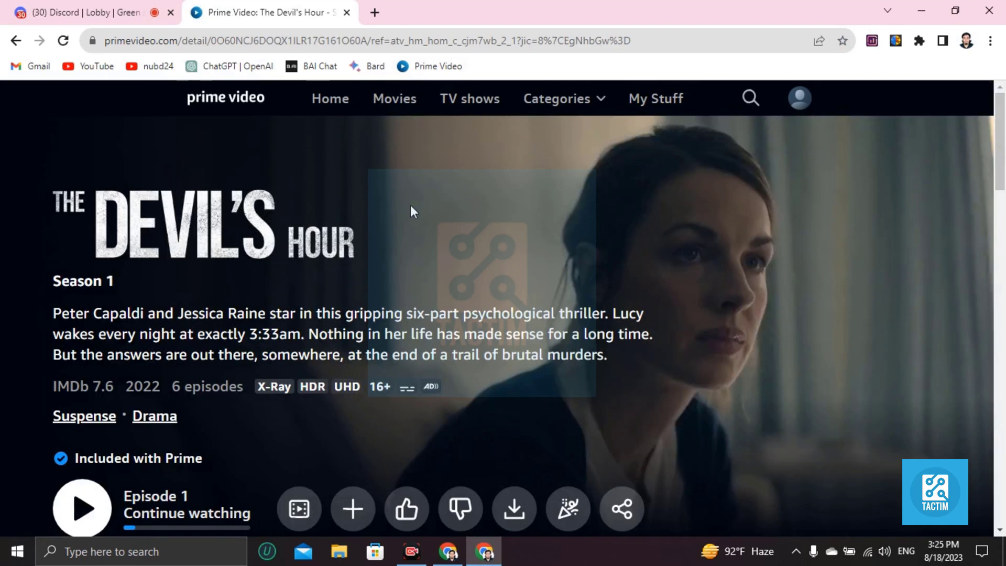
pyautogui.click(84, 13)
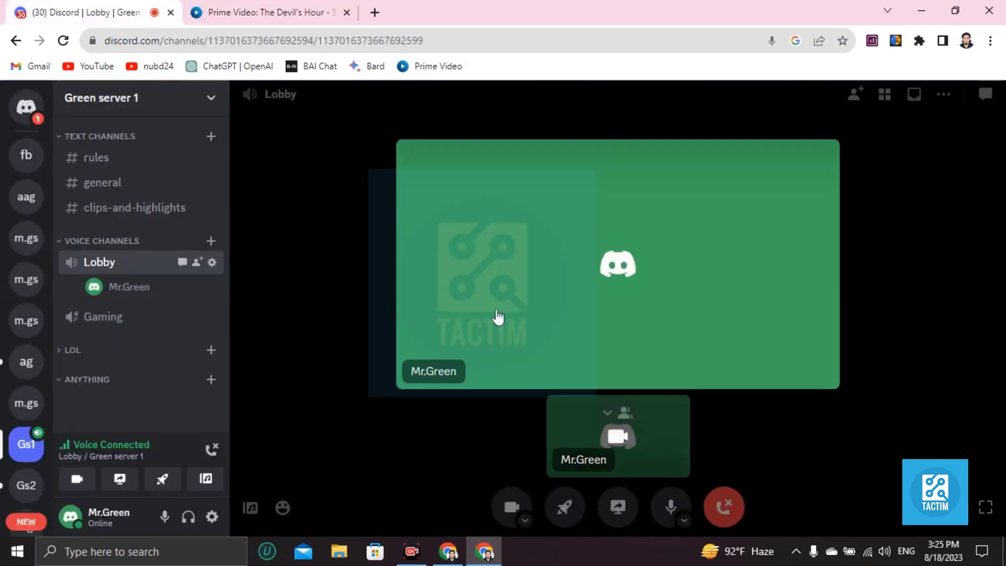
pyautogui.moveTo(617, 507)
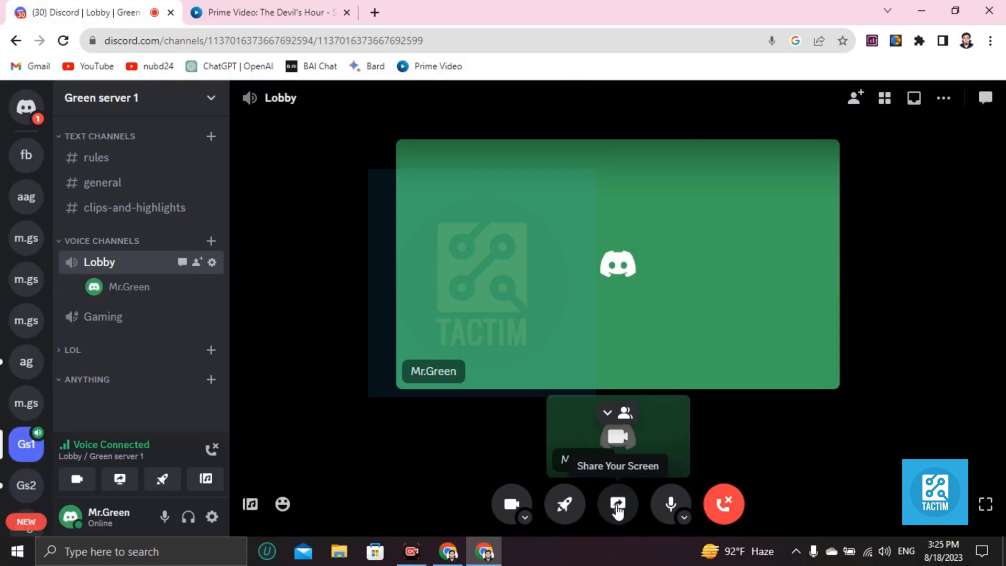
# Step: Open Share Your Screen and select the Prime Video: The Devil's Hour Chrome tab
pyautogui.click(617, 504)
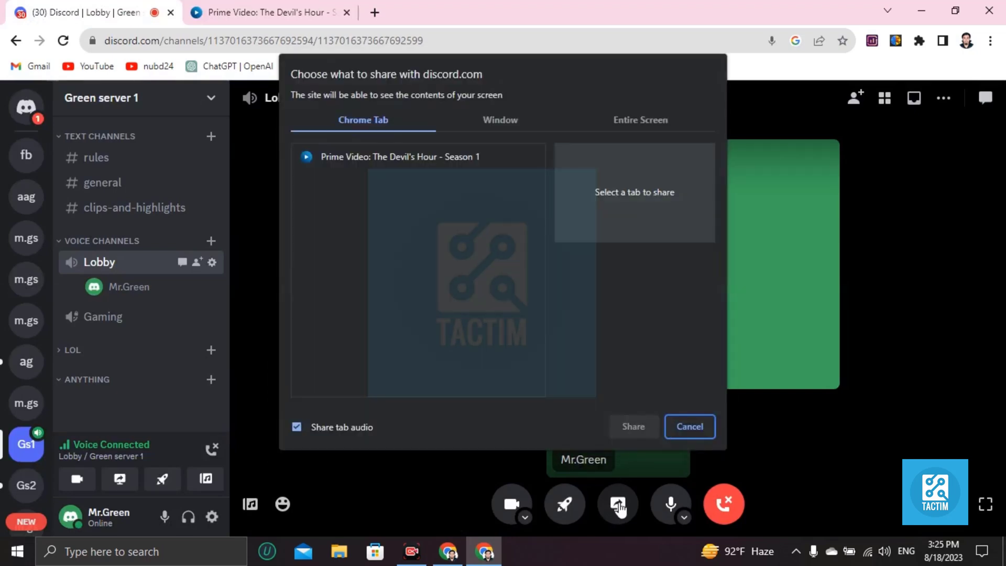
pyautogui.moveTo(369, 133)
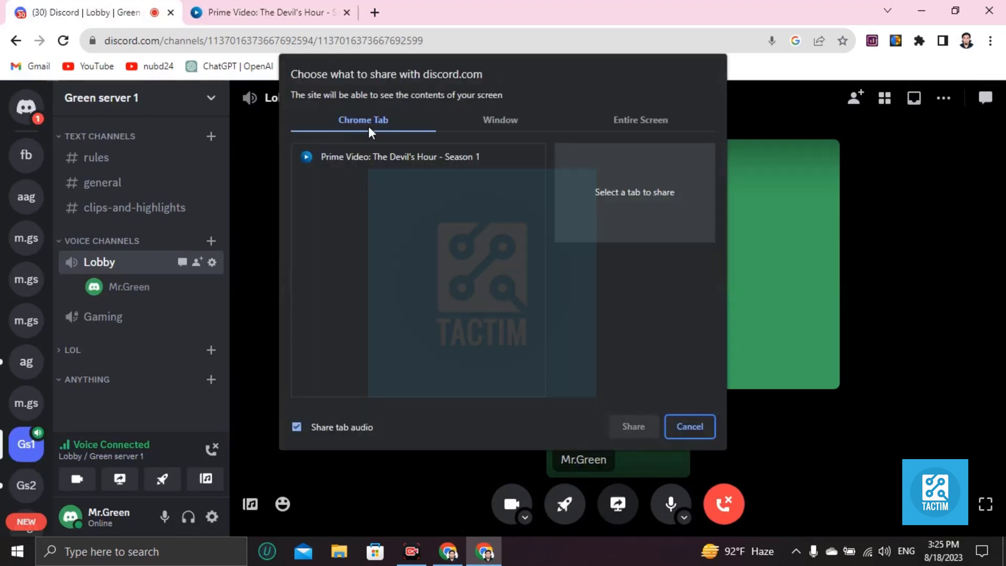
pyautogui.moveTo(399, 169)
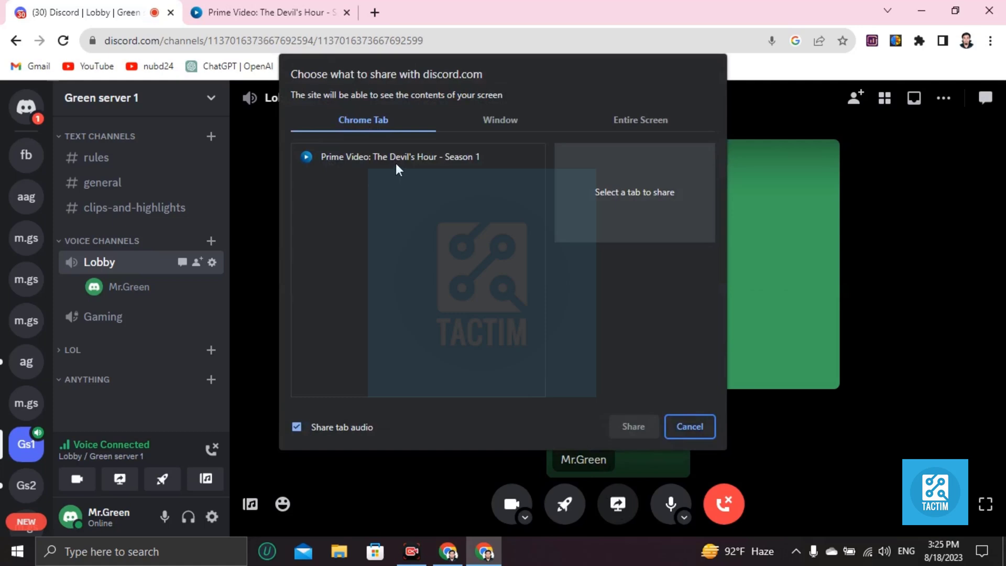
pyautogui.click(399, 156)
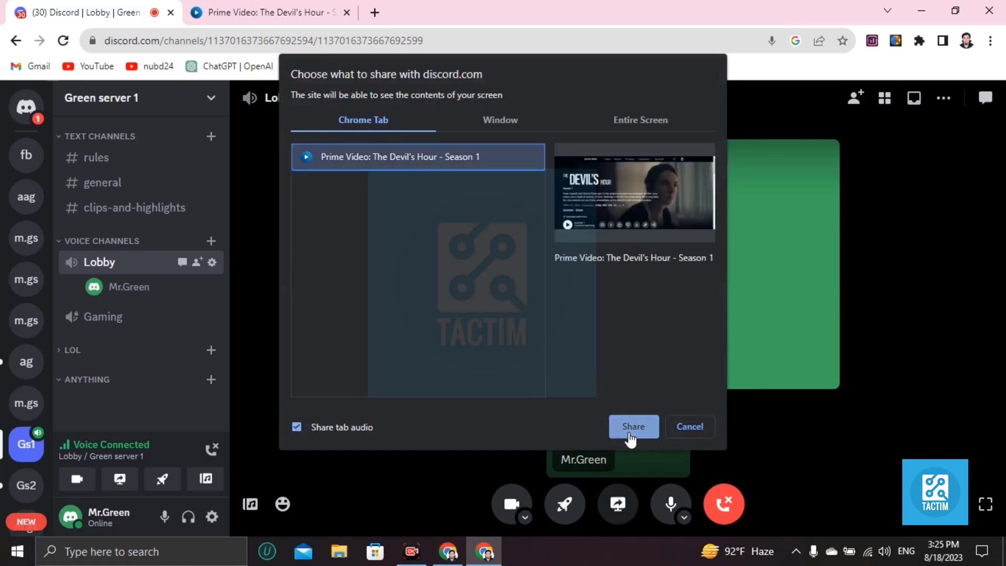
# Step: Go live with The Devil's Hour tab, check it, and enlarge the Lobby stream tile
pyautogui.click(633, 427)
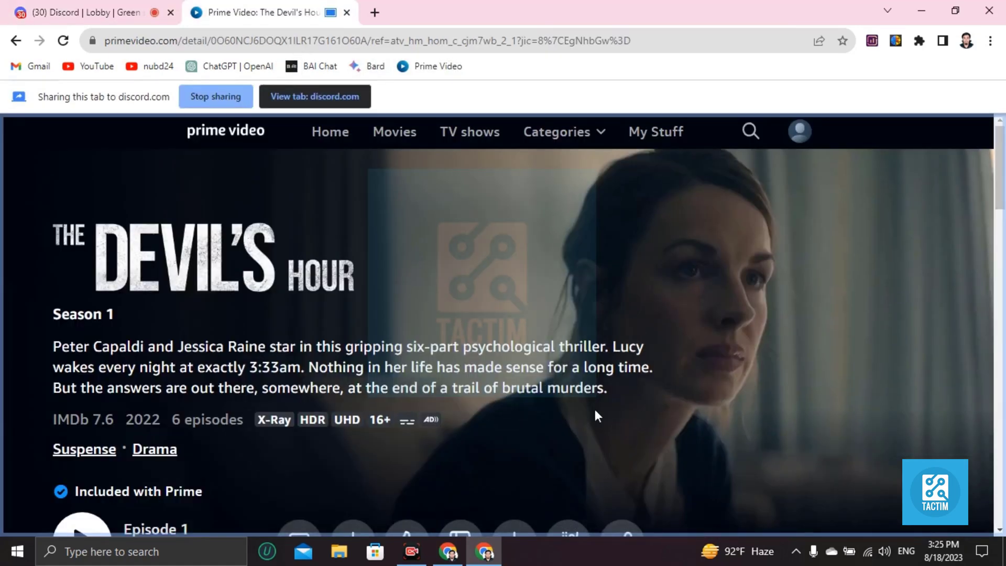
pyautogui.click(79, 13)
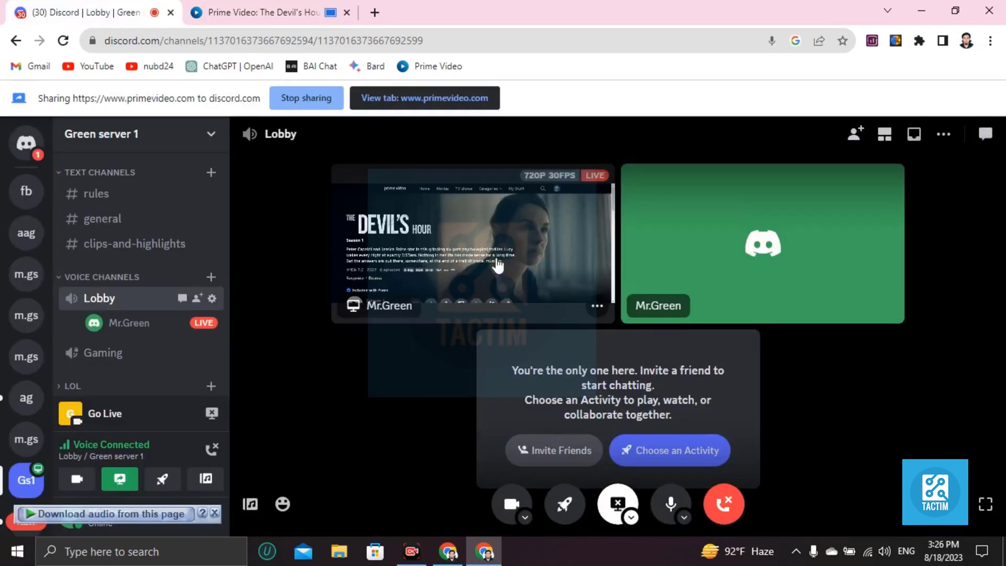
pyautogui.click(274, 11)
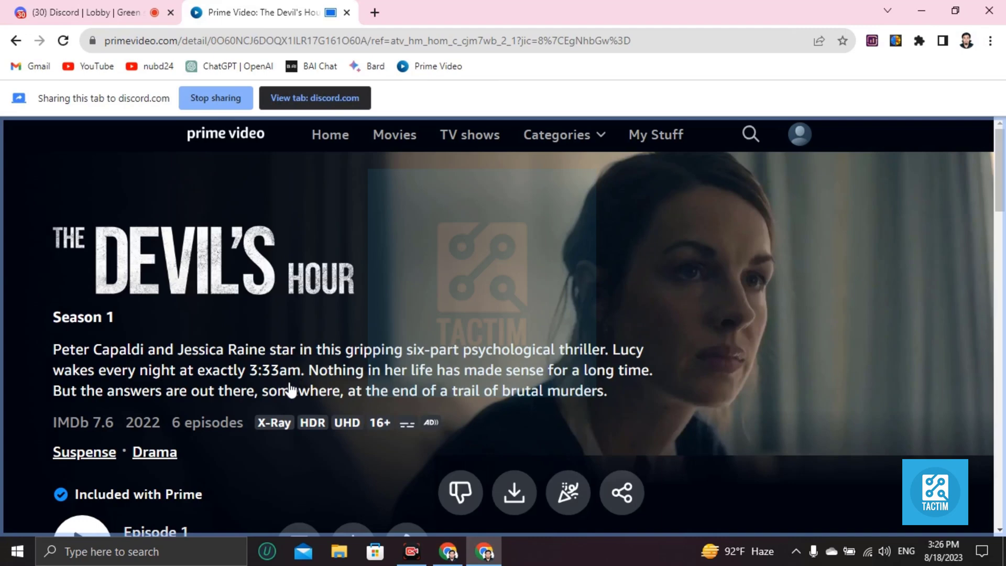
pyautogui.scroll(-3)
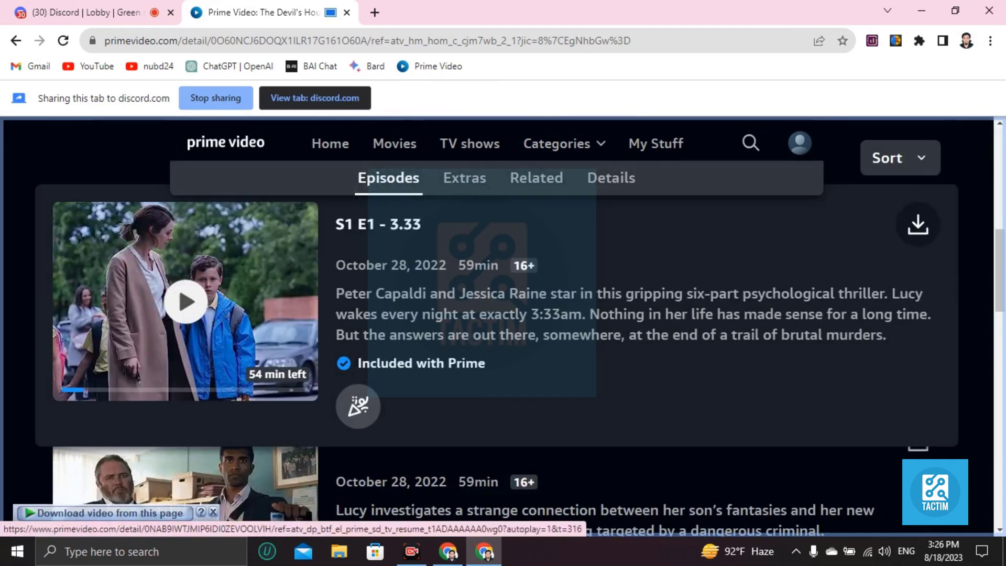
pyautogui.click(184, 302)
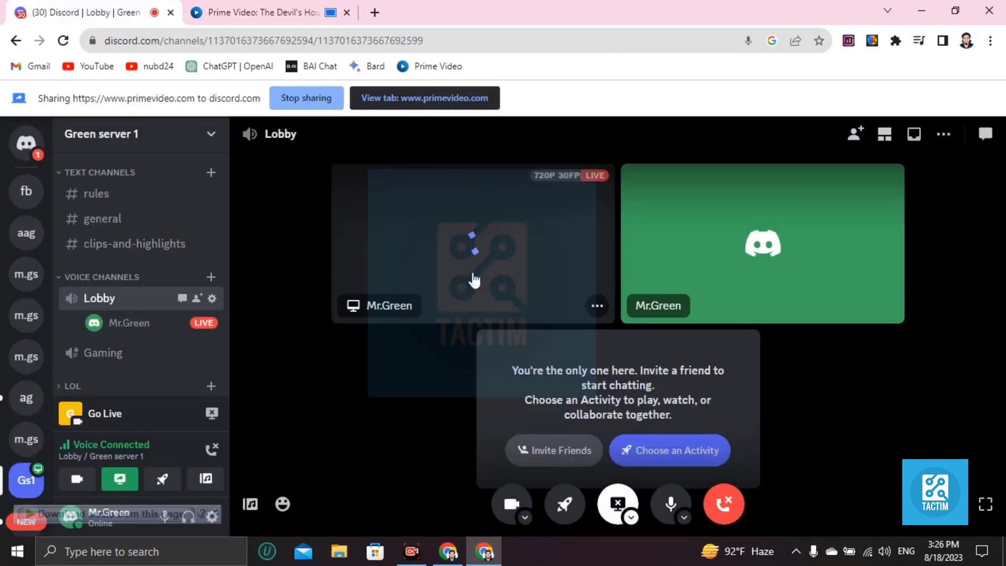
pyautogui.click(596, 306)
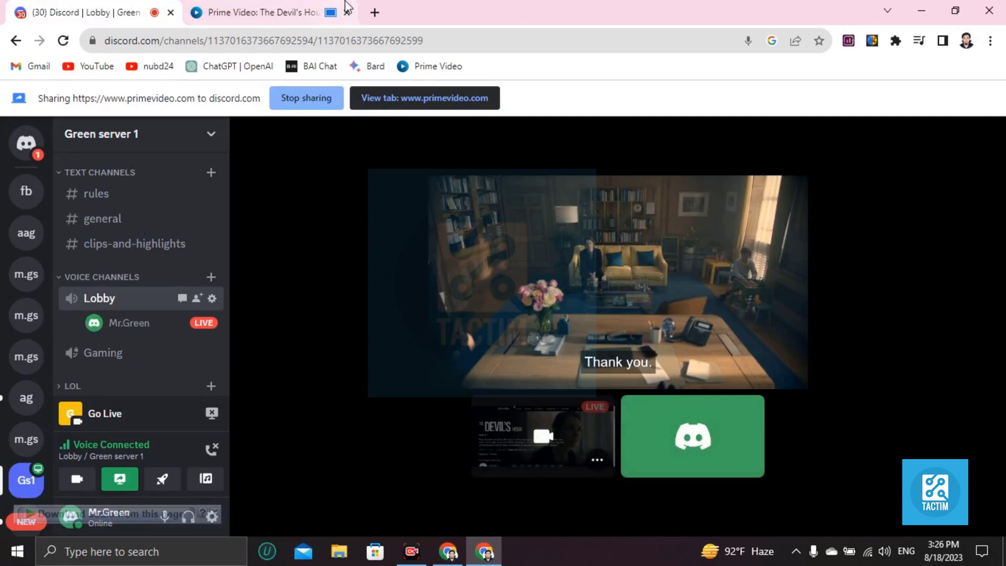
pyautogui.moveTo(345, 12)
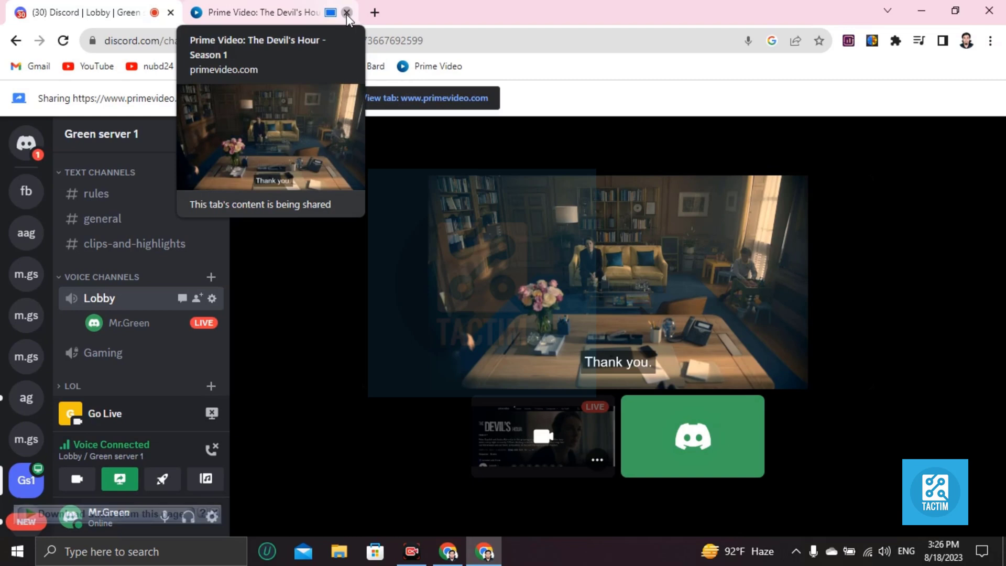
# Step: Close the Prime Video tab, go live sharing the Entire Screen, and minimize Chrome
pyautogui.click(348, 13)
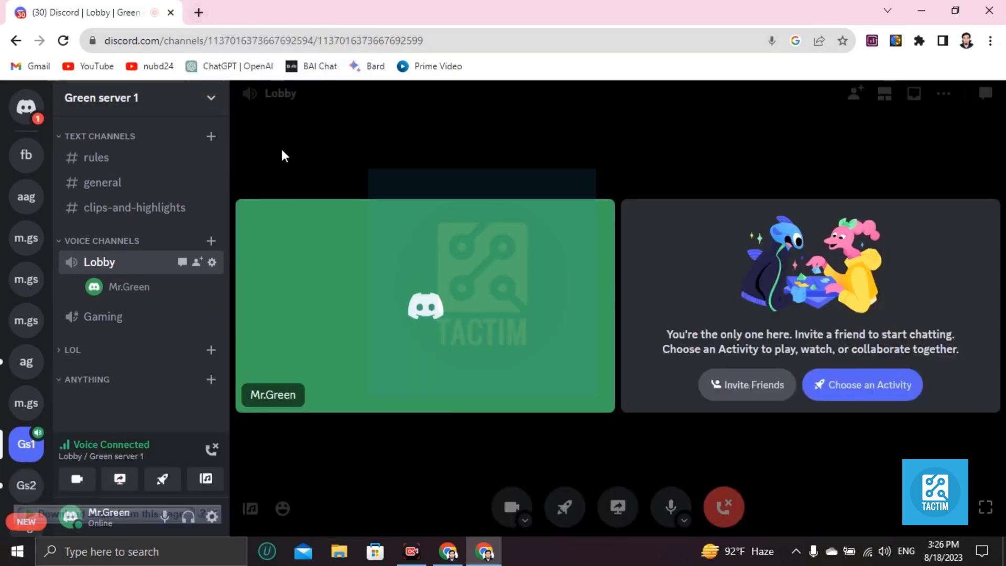
pyautogui.moveTo(617, 505)
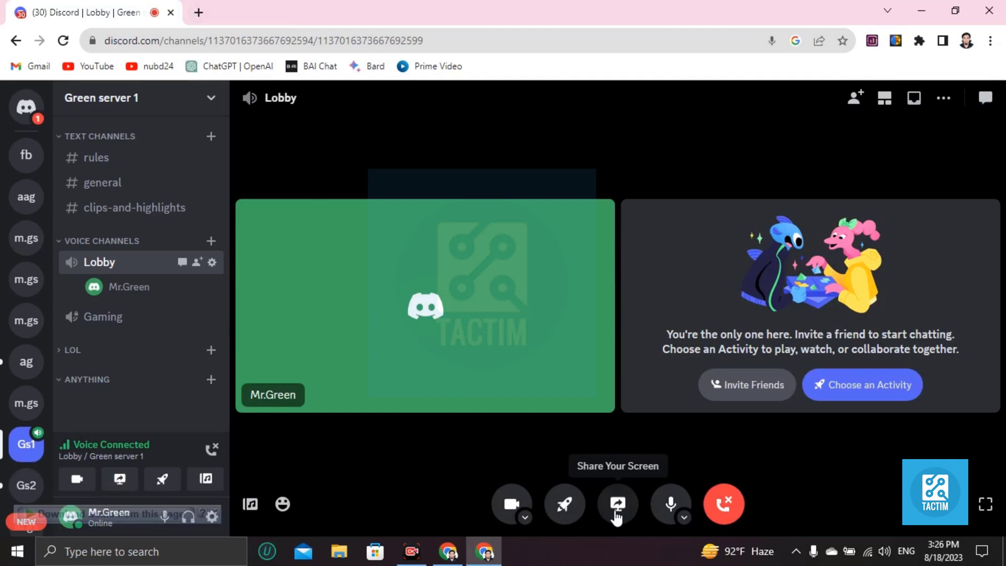
pyautogui.click(617, 504)
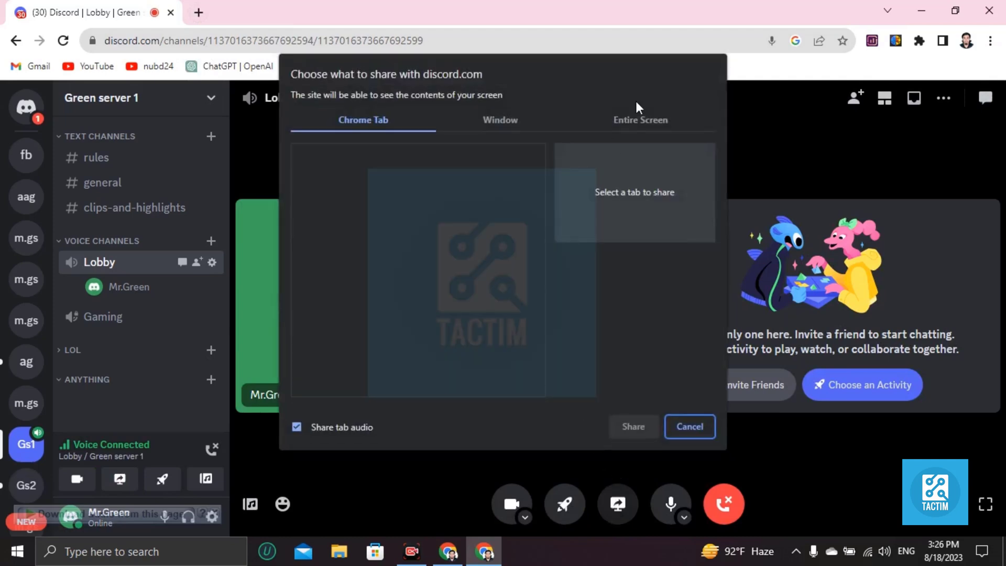
pyautogui.click(640, 120)
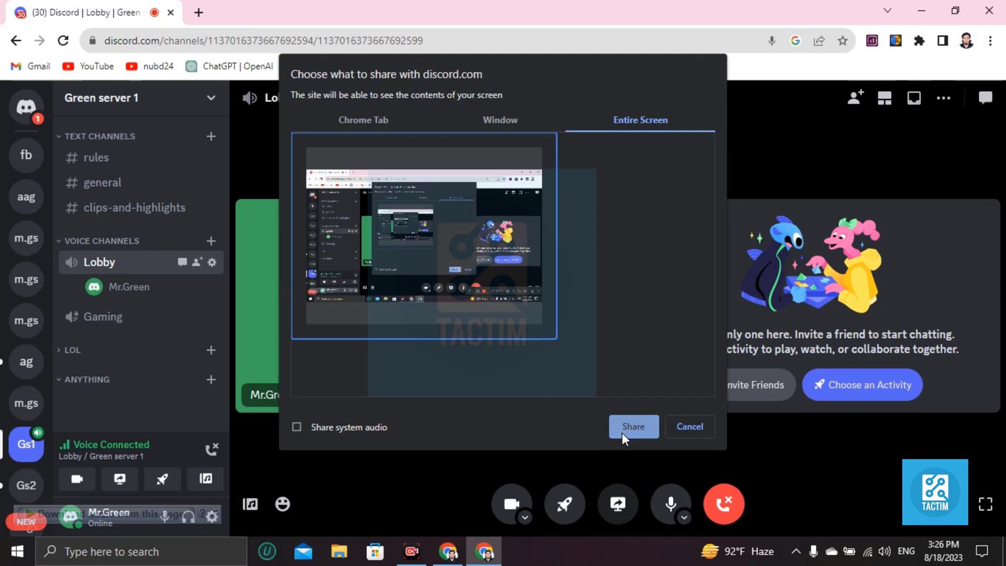
pyautogui.click(633, 426)
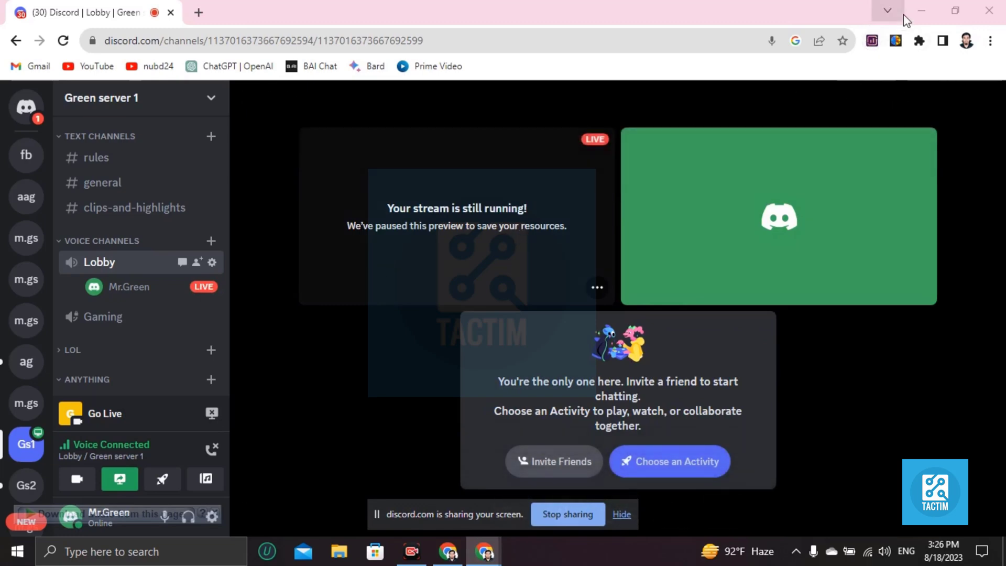
pyautogui.click(927, 11)
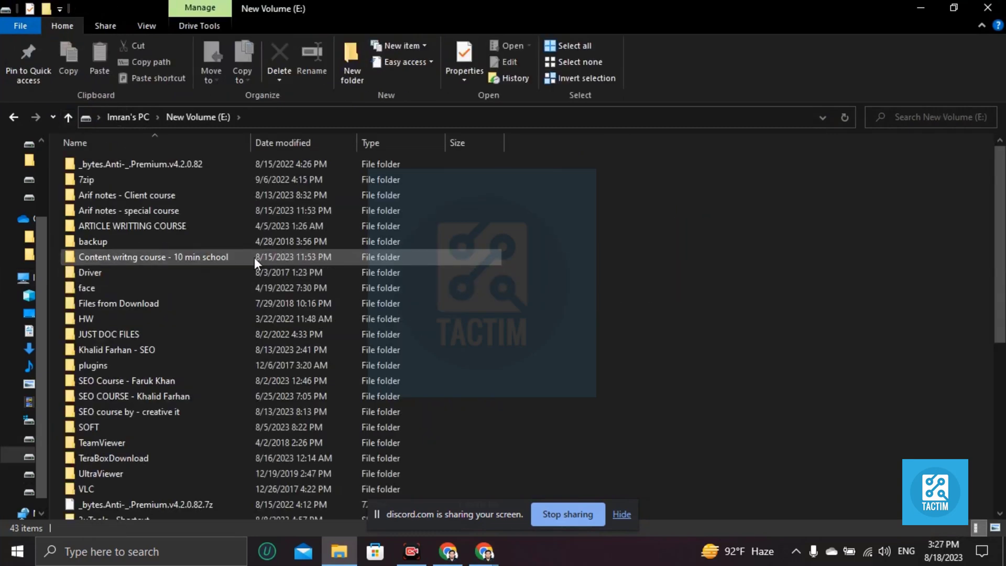
# Step: Dismiss the missing-codec prompt and right-click the Interstellar MKV on New Volume (E:)
pyautogui.scroll(-3)
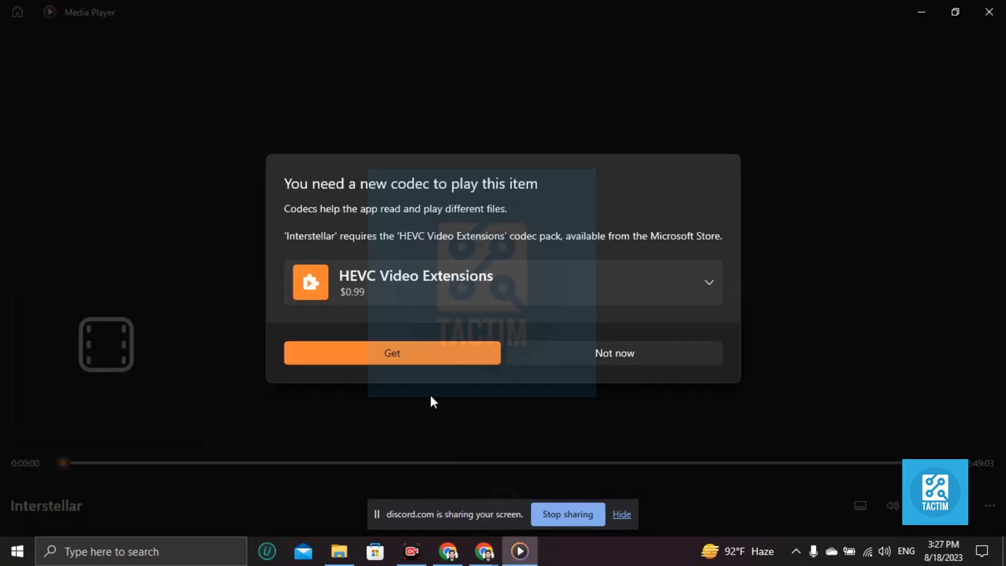
pyautogui.click(614, 353)
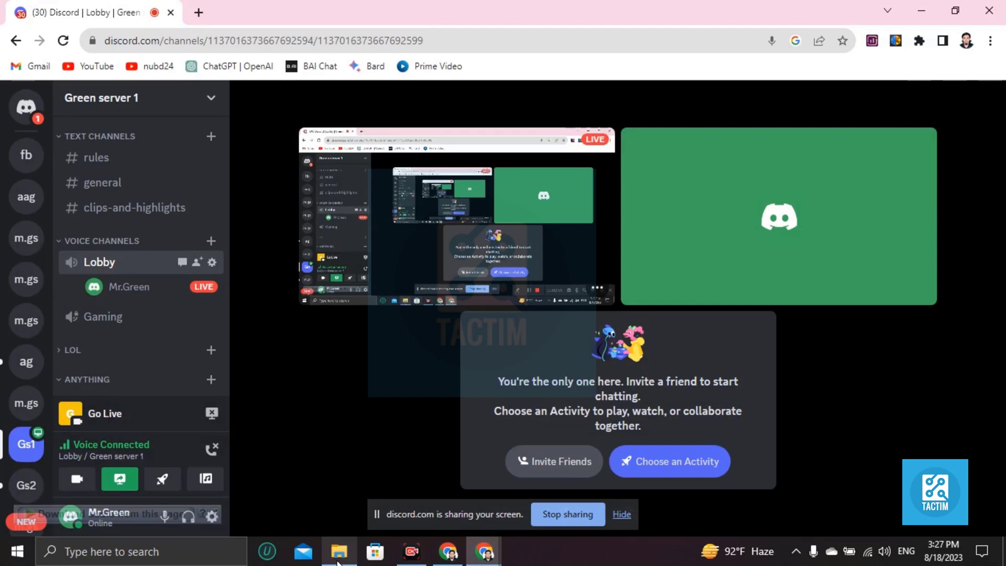
pyautogui.click(339, 549)
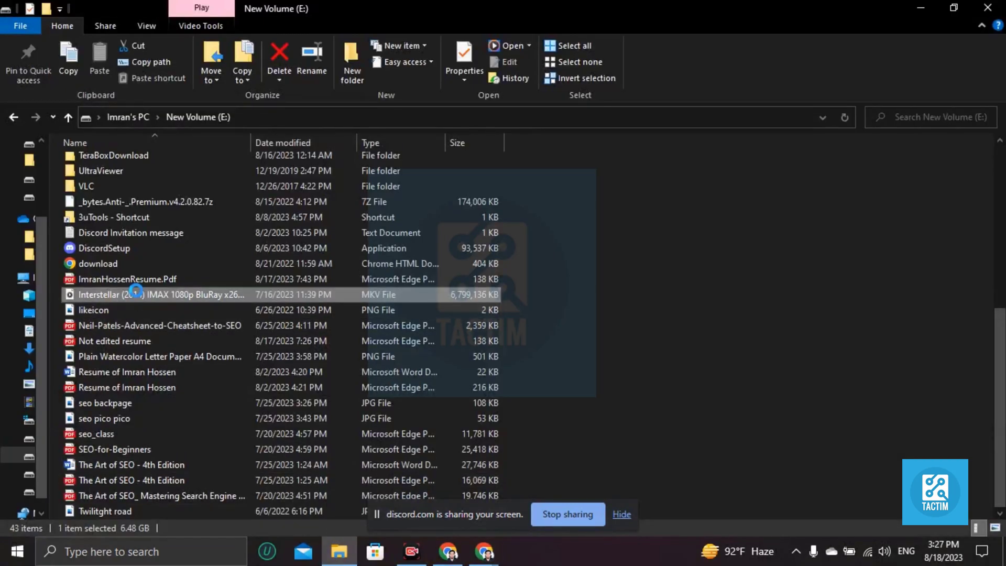
pyautogui.rightClick(133, 295)
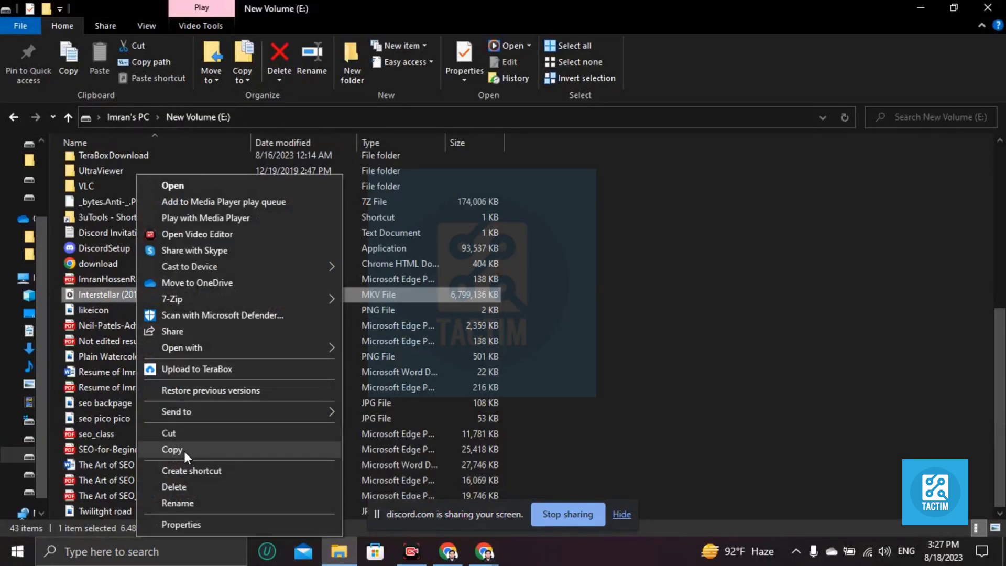
pyautogui.moveTo(212, 348)
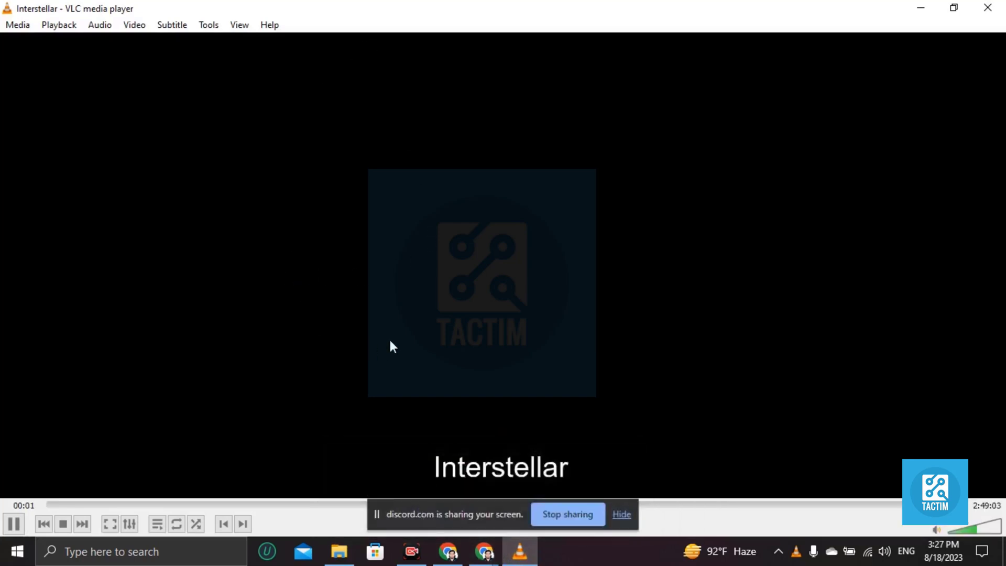
# Step: Seek Interstellar ahead in VLC, pause at 4:33, and switch back to Discord
pyautogui.click(63, 504)
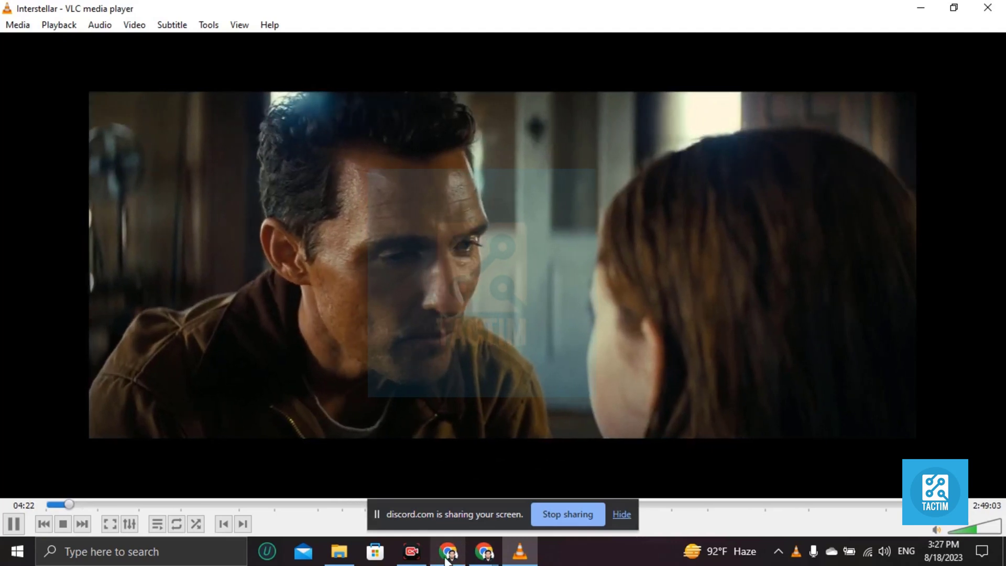
pyautogui.click(482, 553)
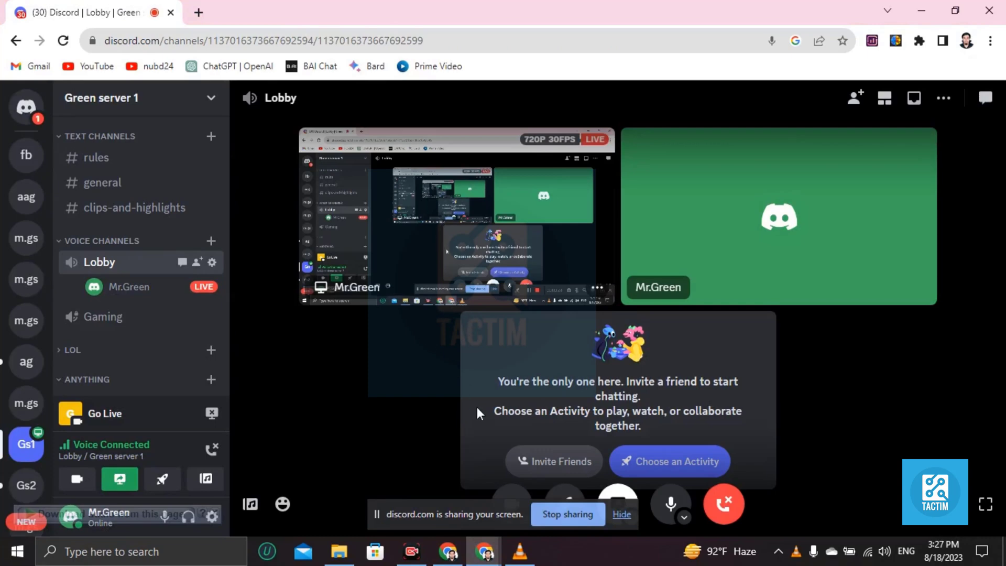
pyautogui.click(522, 551)
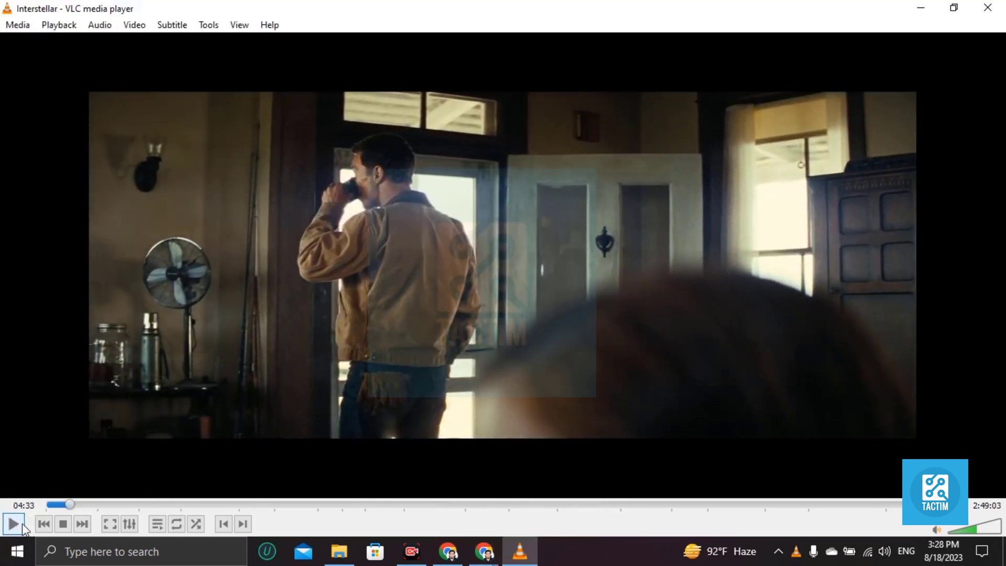
pyautogui.click(448, 551)
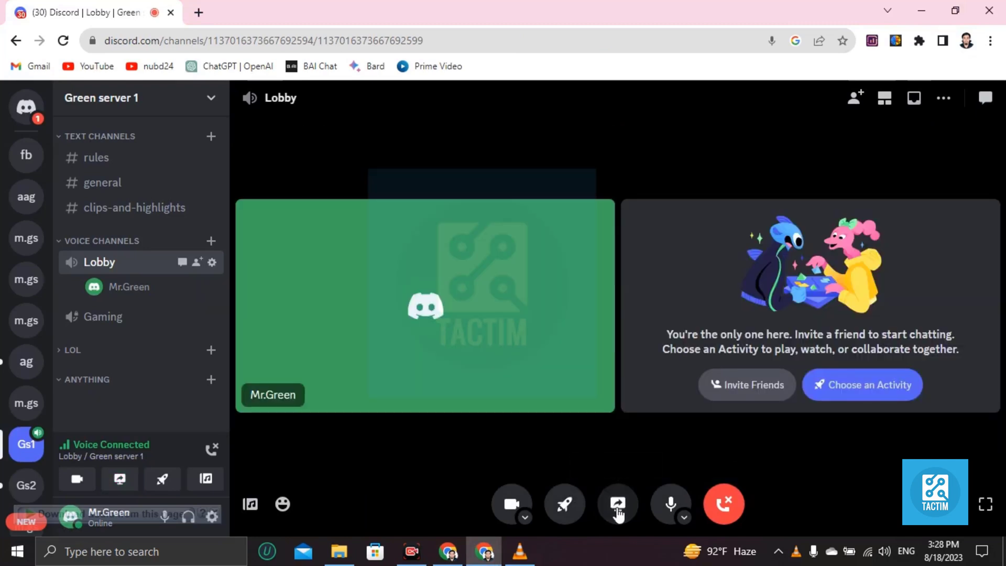
# Step: Go live sharing only the Interstellar - VLC window from the Window tab
pyautogui.click(617, 504)
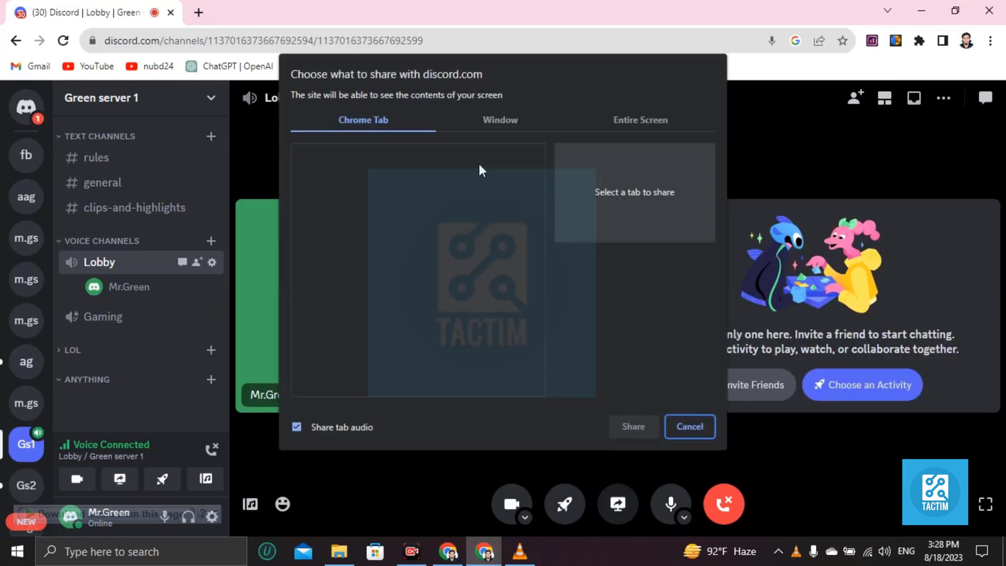
pyautogui.click(499, 119)
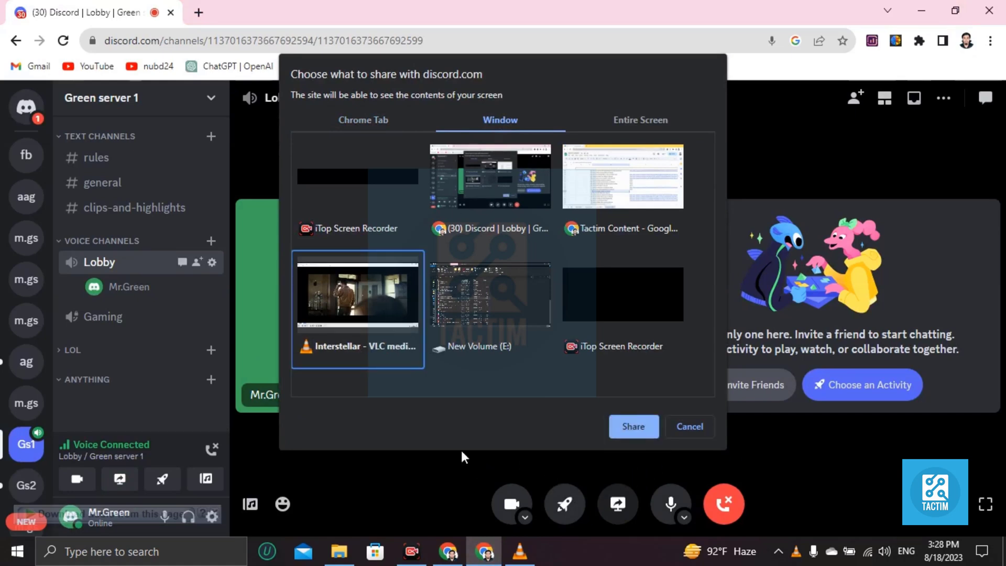
pyautogui.click(634, 426)
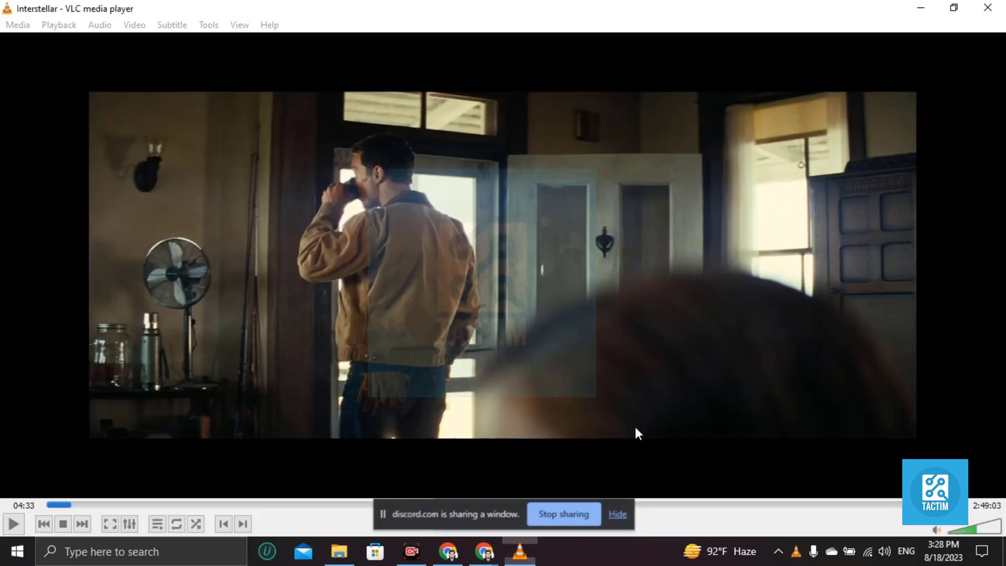
pyautogui.moveTo(490, 556)
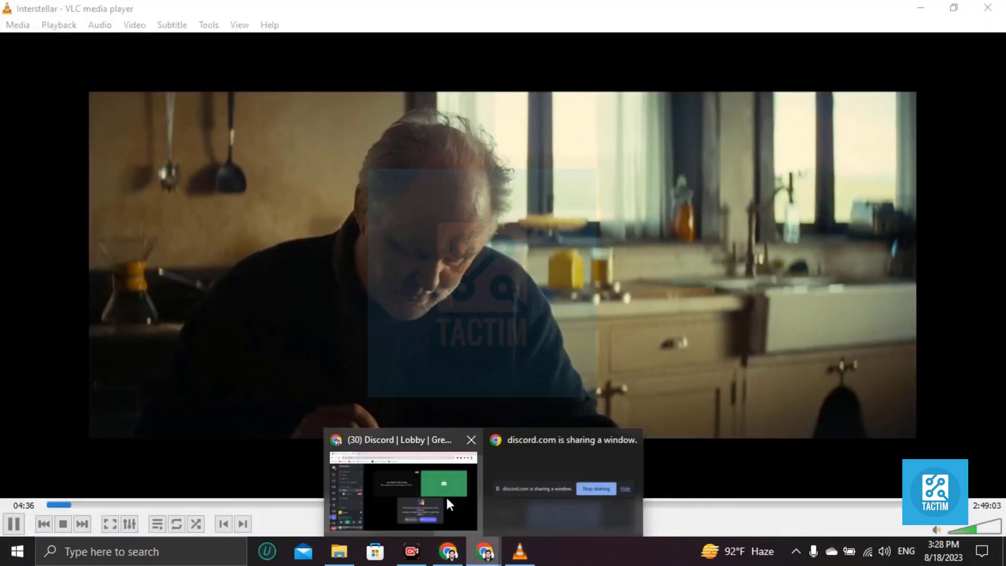
# Step: Check the Interstellar stream in the Lobby call, switching between VLC and Discord
pyautogui.click(402, 498)
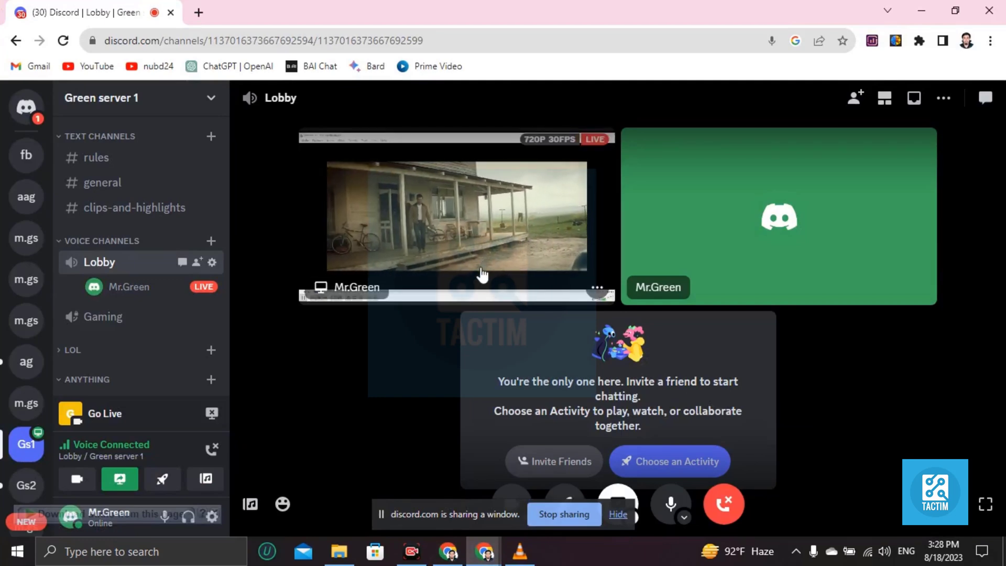
pyautogui.click(525, 565)
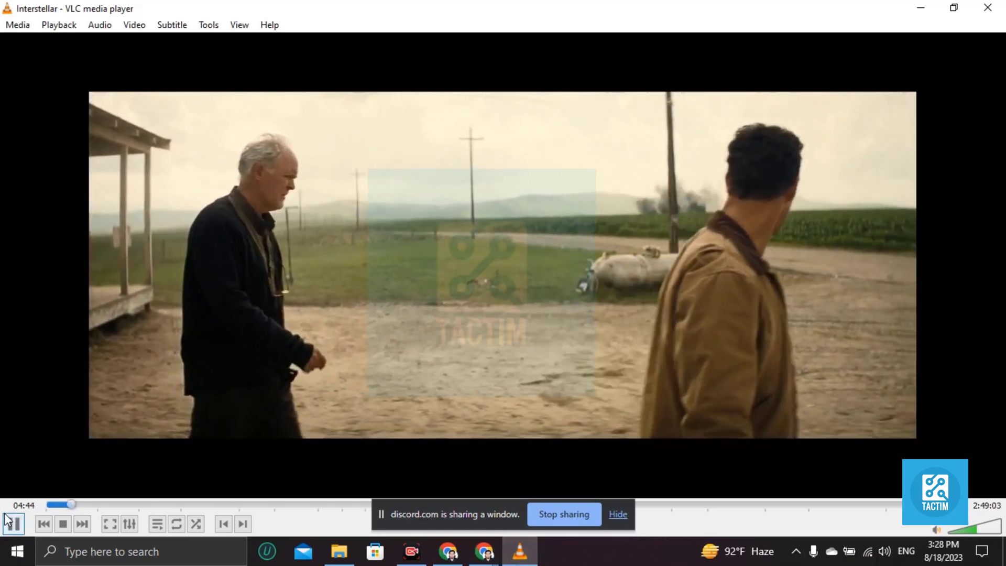
pyautogui.click(444, 552)
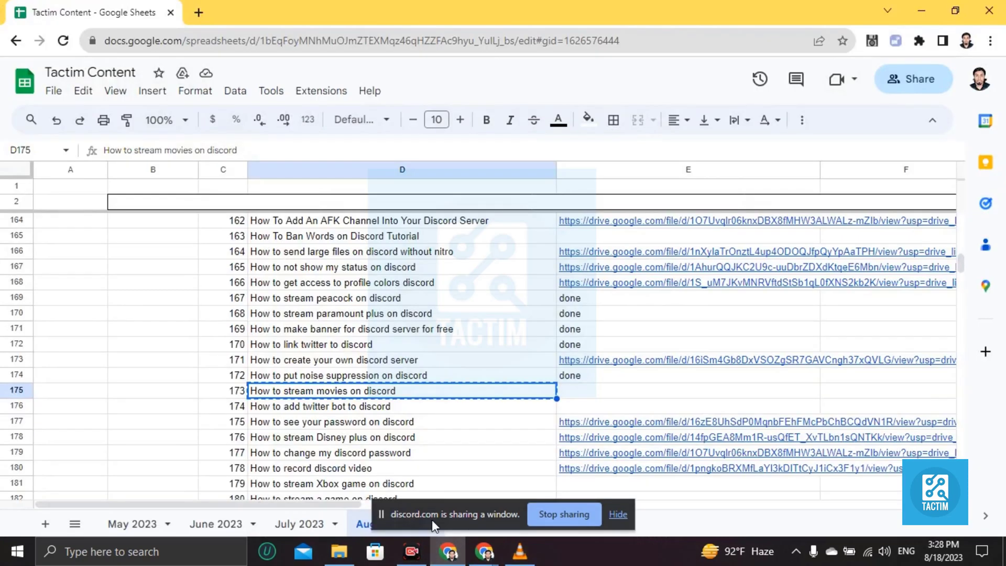
pyautogui.click(485, 553)
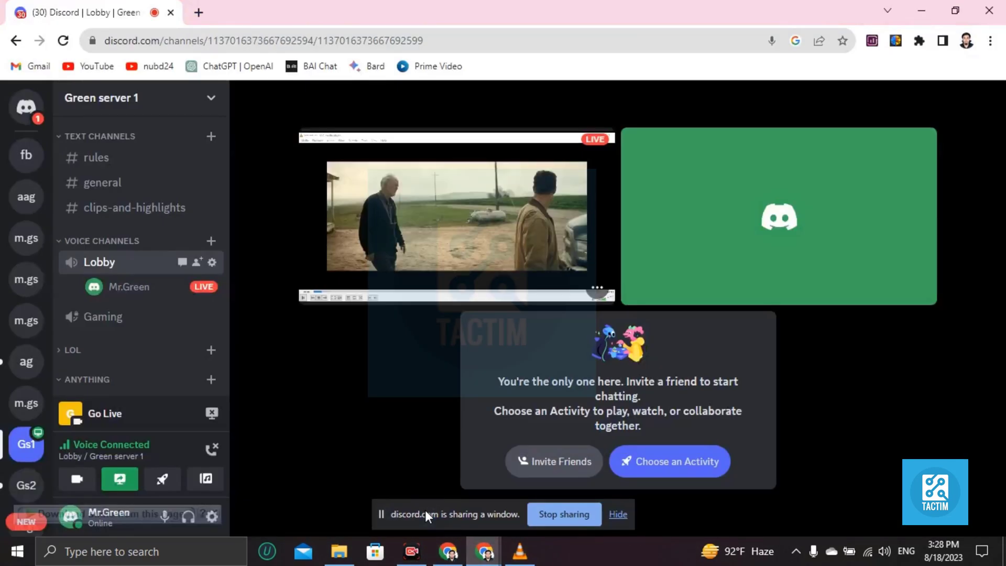